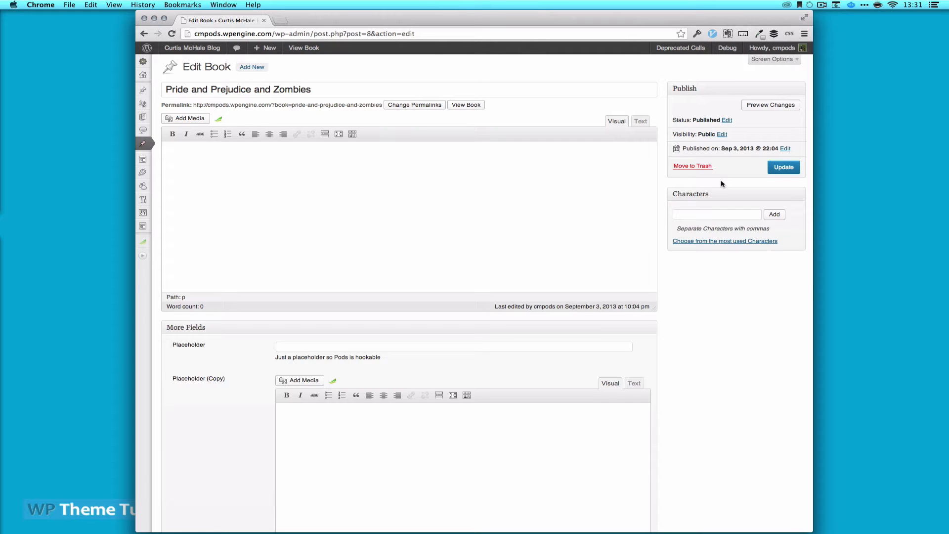
# Step: Scroll the Edit Book page down to the Chapters list showing Chapter 1 and its synopsis
pyautogui.scroll(-3)
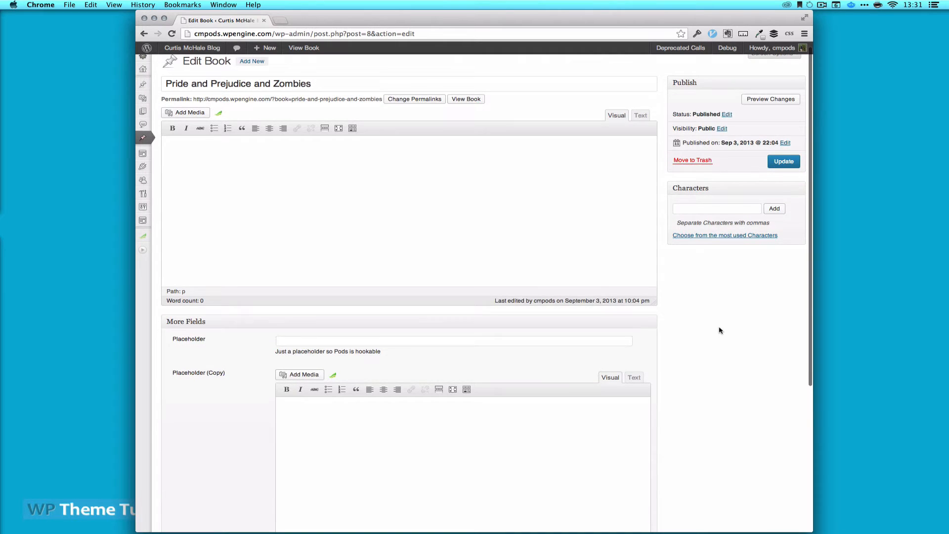
pyautogui.scroll(-3)
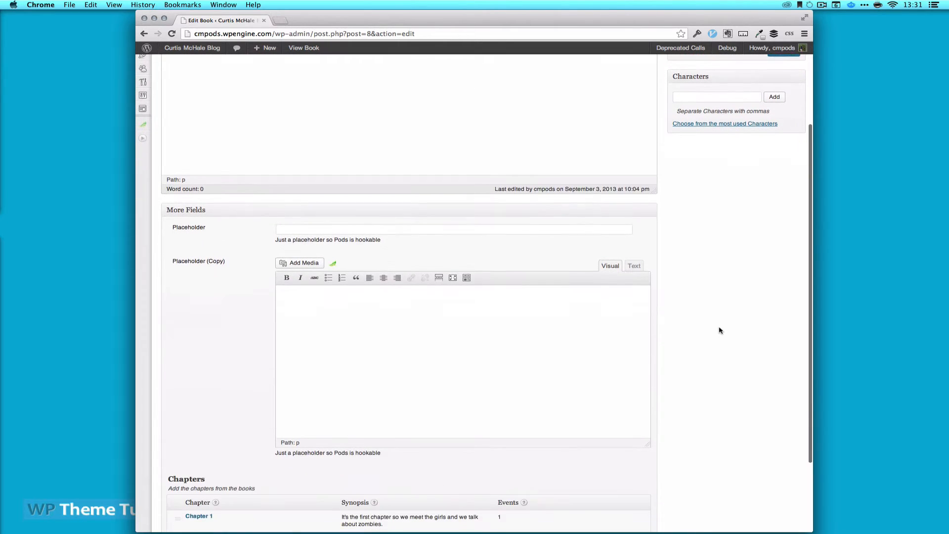
pyautogui.scroll(-3)
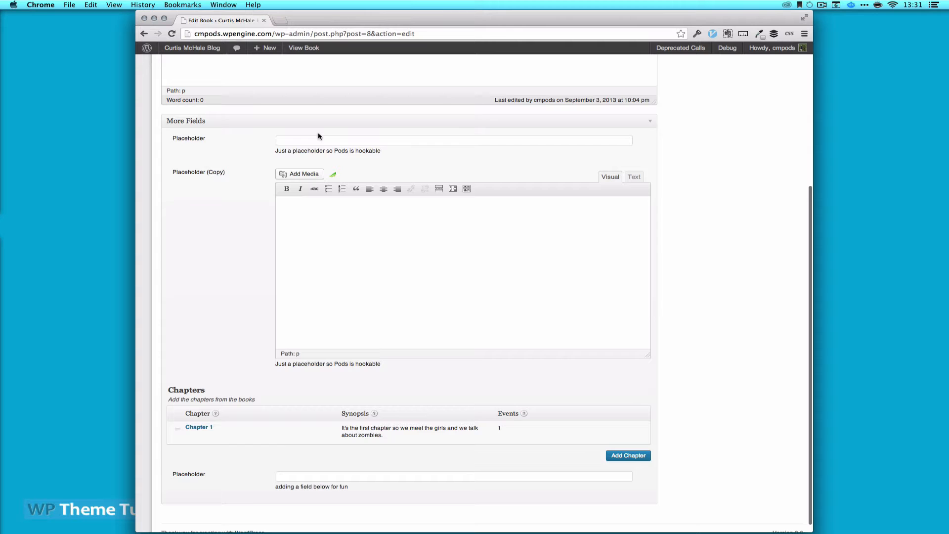
pyautogui.scroll(-3)
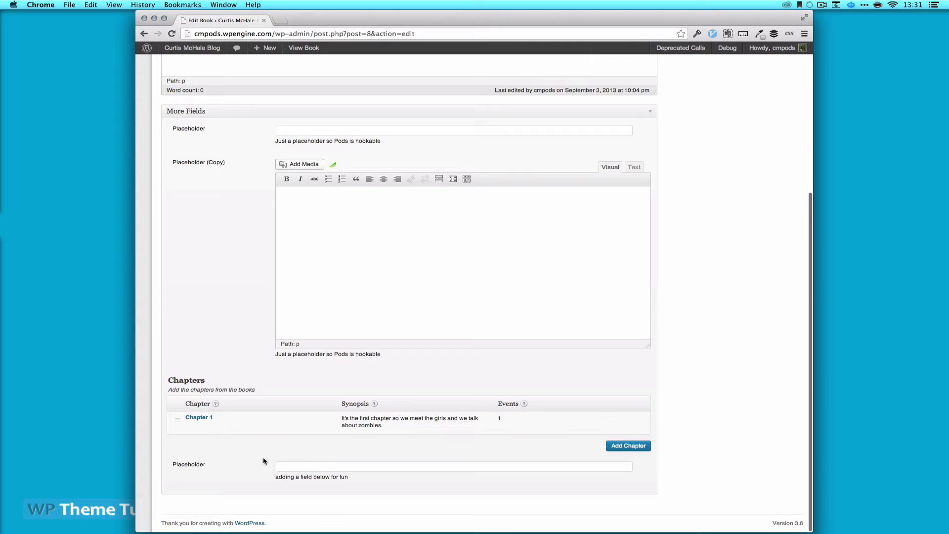
pyautogui.moveTo(220, 403)
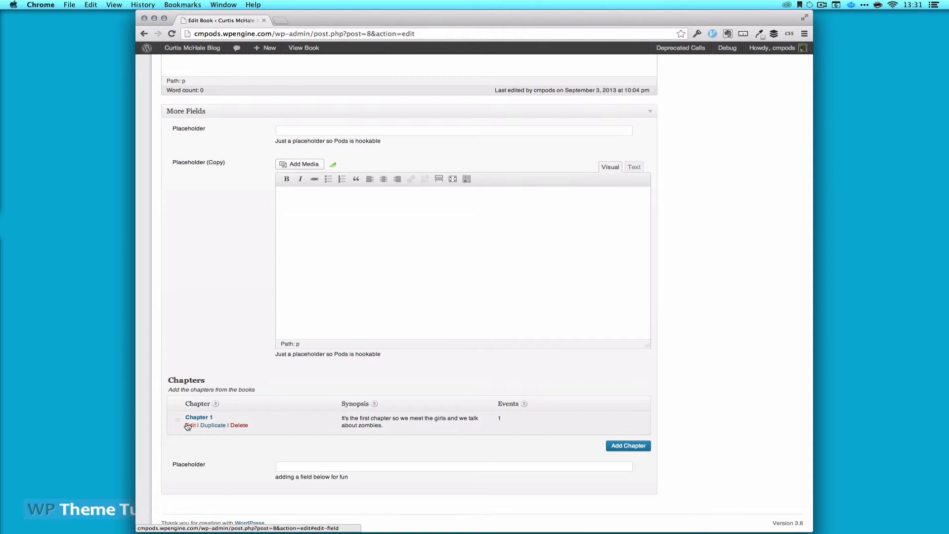
# Step: Expand Chapter 1 for editing, revealing its title, synopsis and the Swords and Dresses event
pyautogui.click(190, 425)
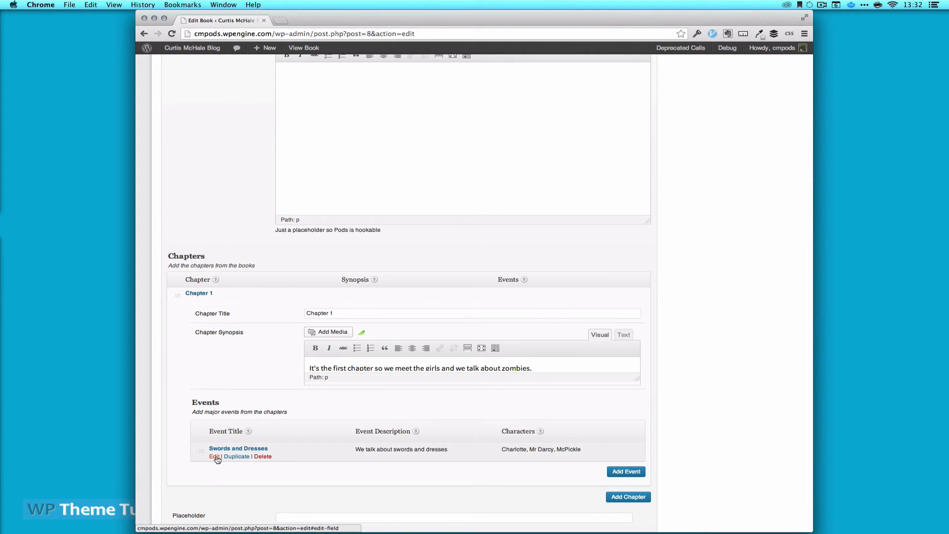
# Step: Expand the Swords and Dresses event, showing its summary and checked characters Charlotte, Elizabeth and Mr Darcy
pyautogui.click(212, 456)
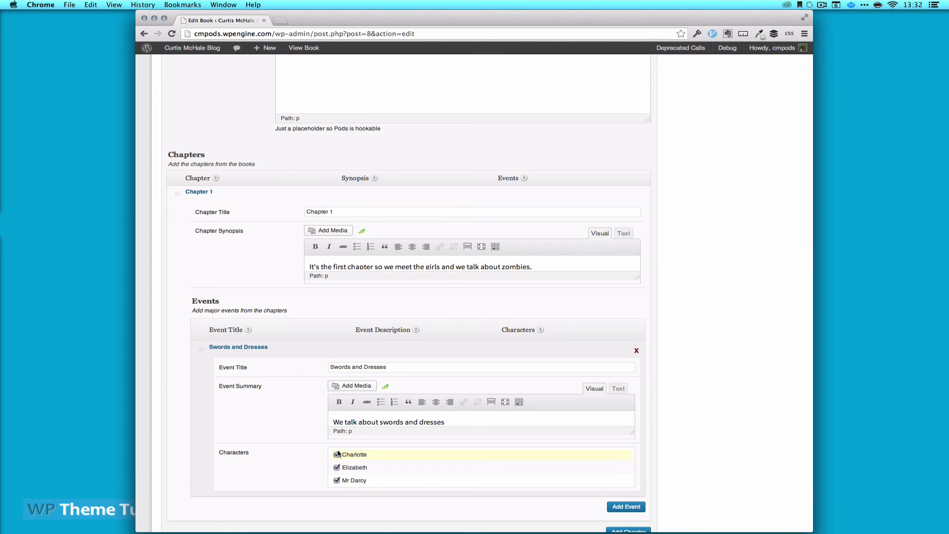
pyautogui.moveTo(380, 468)
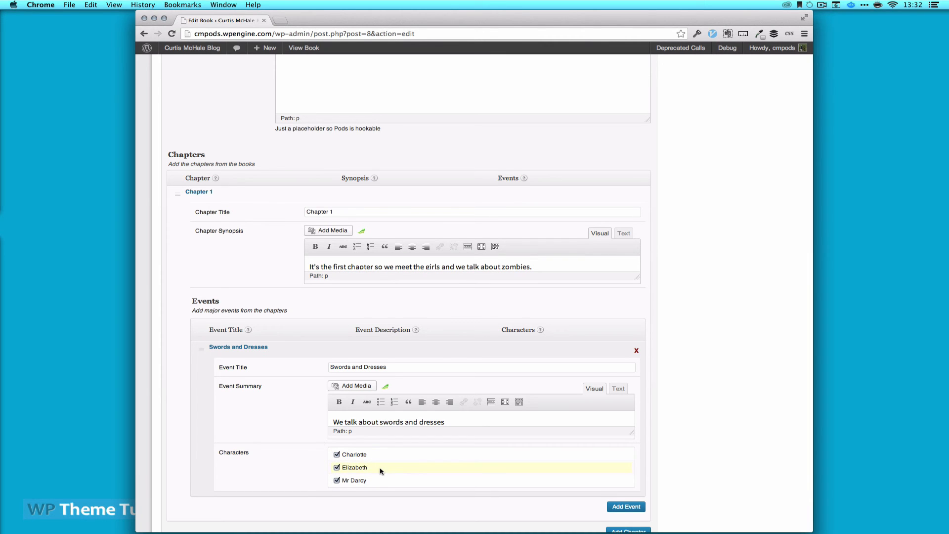